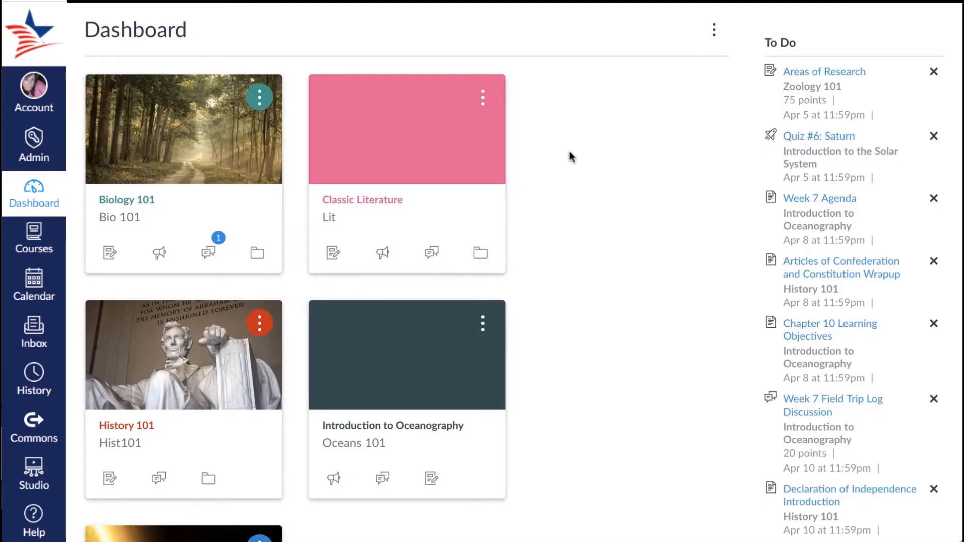
- View grades from the Recent Feedback area, revealing the Dashboard's day-by-day planner list
{"action": "scroll", "scroll_direction": "down", "scroll_amount": 3}
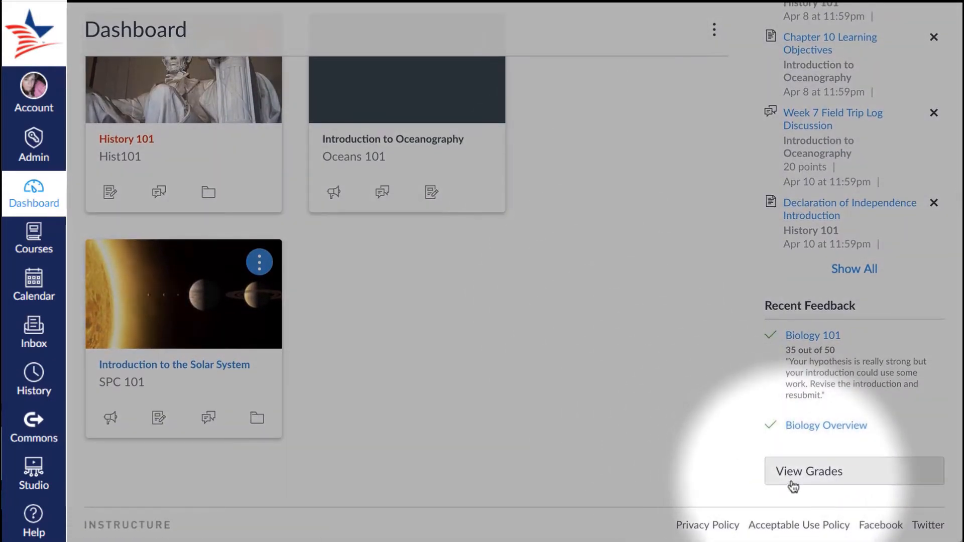
{"action": "left_click", "coordinate": [809, 470]}
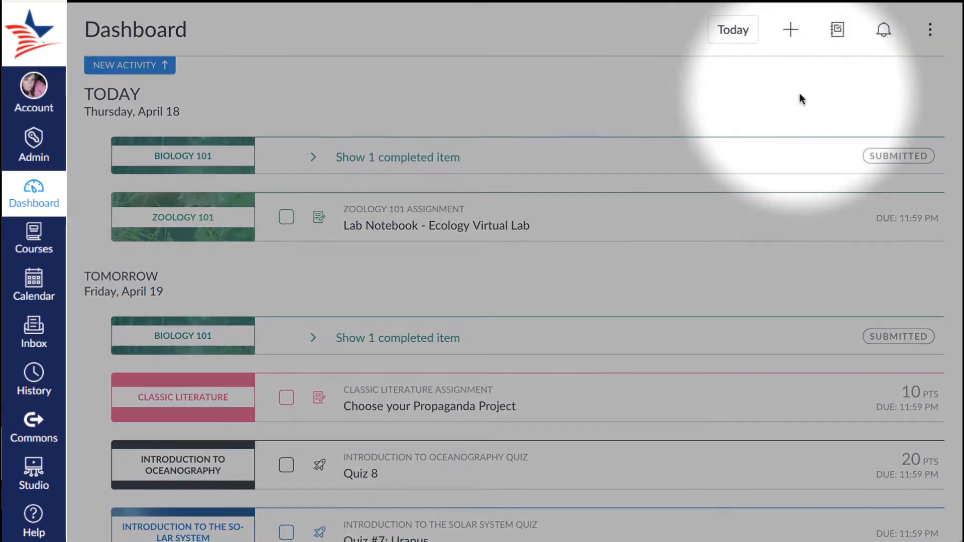
- Show the My Grades tray listing each enrolled course's current grade
{"action": "left_click", "coordinate": [837, 29]}
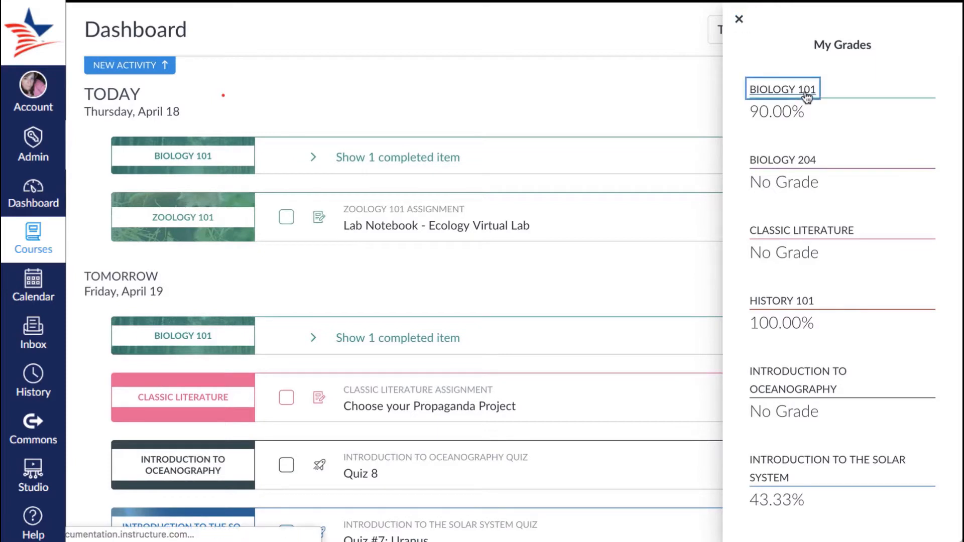
- Go to Biology 101's grades and switch Arrange By from due date to Module
{"action": "left_click", "coordinate": [783, 89]}
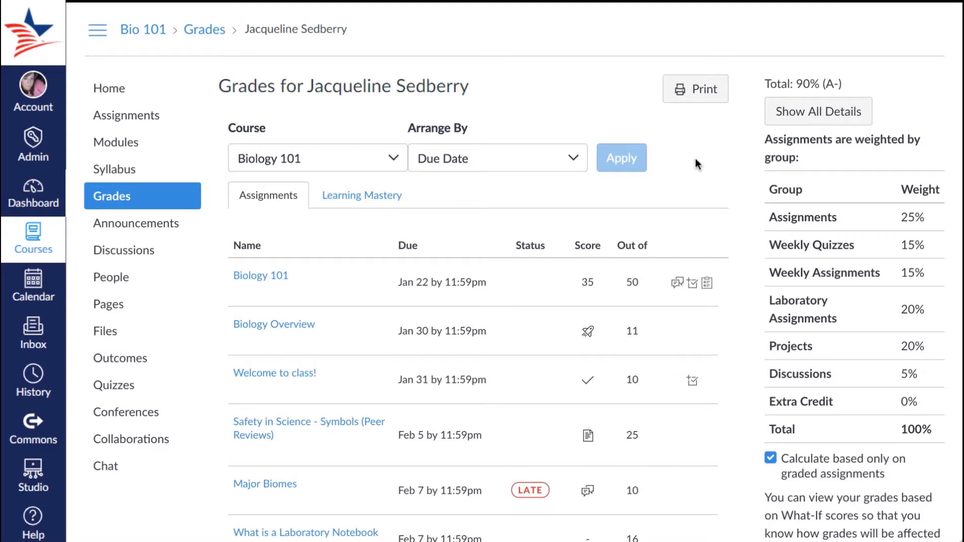
{"action": "mouse_move", "coordinate": [565, 166]}
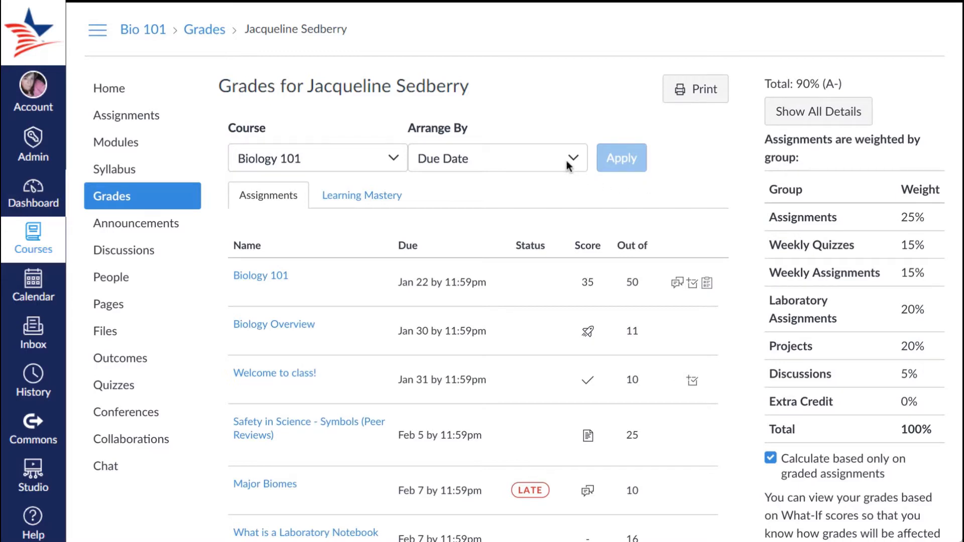
{"action": "left_click", "coordinate": [499, 157]}
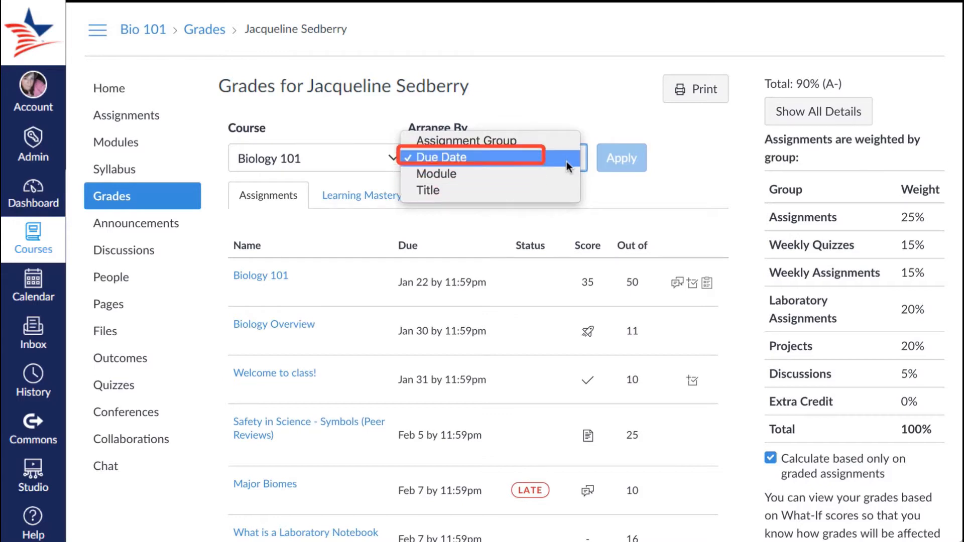
{"action": "mouse_move", "coordinate": [470, 140]}
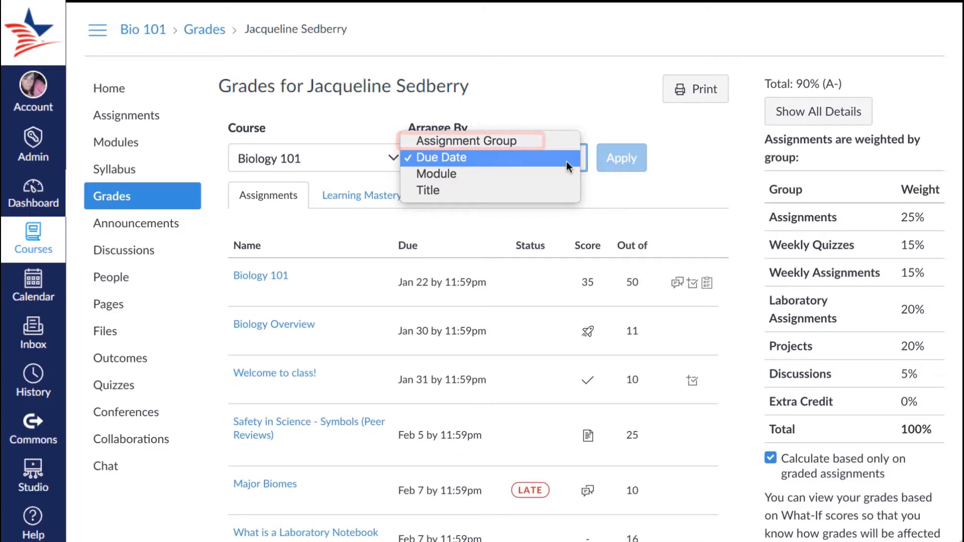
{"action": "left_click", "coordinate": [436, 174]}
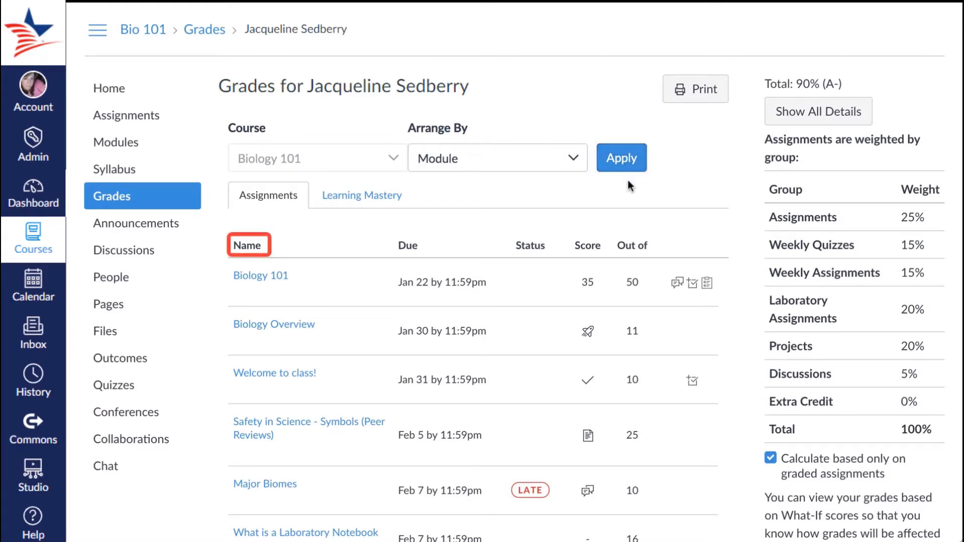
{"action": "left_click", "coordinate": [408, 246]}
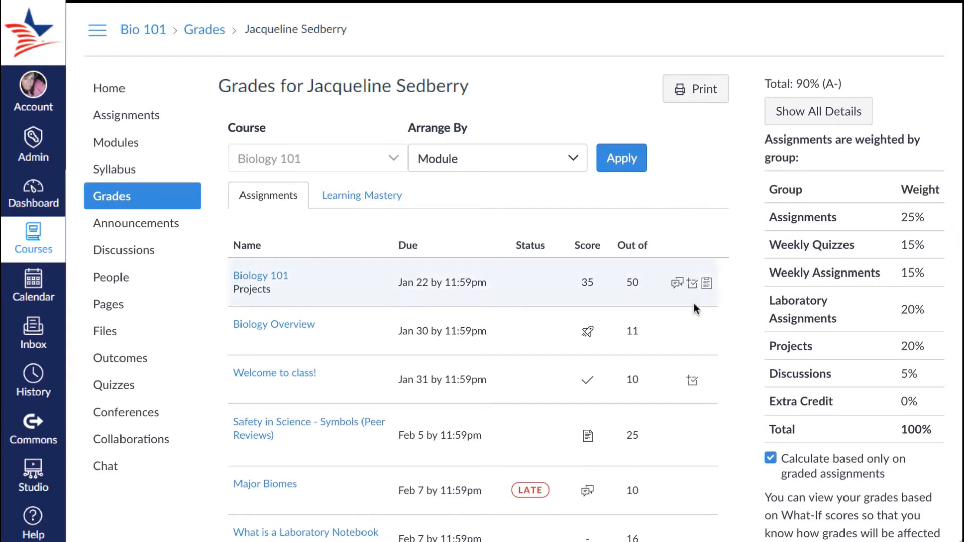
{"action": "mouse_move", "coordinate": [629, 187]}
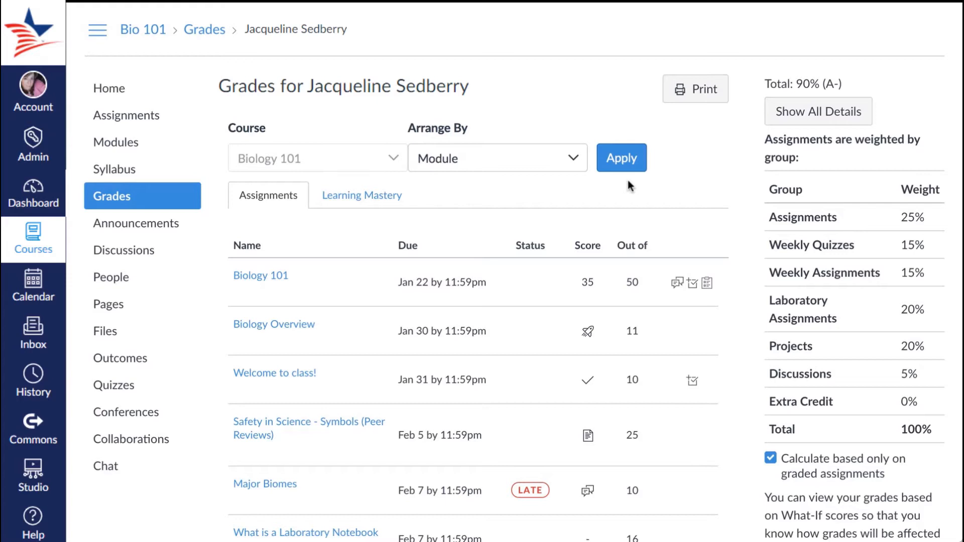
{"action": "left_click", "coordinate": [676, 283]}
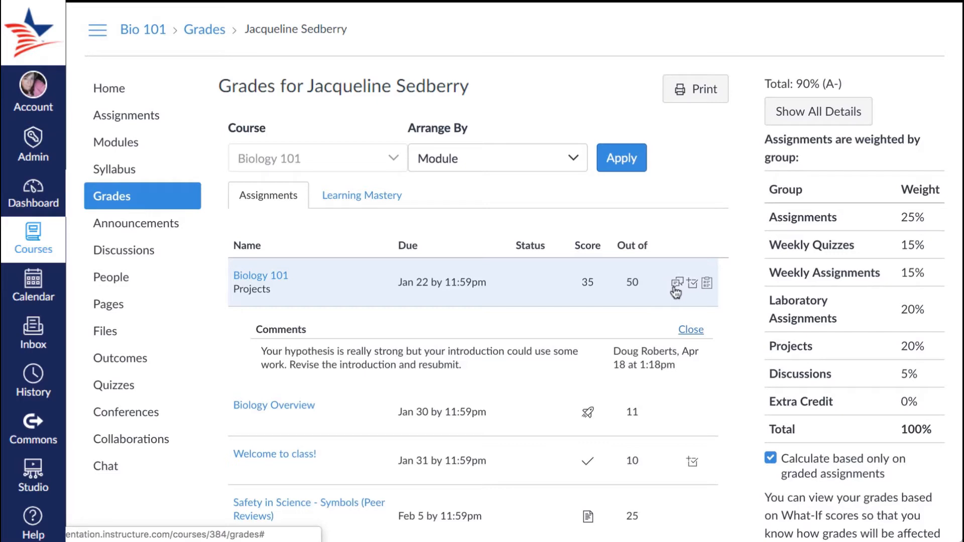
{"action": "left_click", "coordinate": [693, 284]}
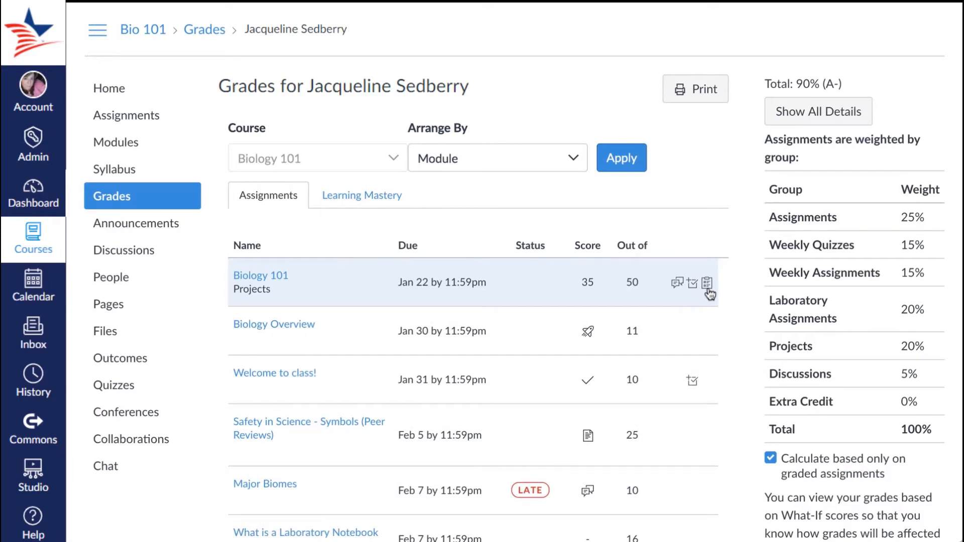
{"action": "left_click", "coordinate": [709, 284]}
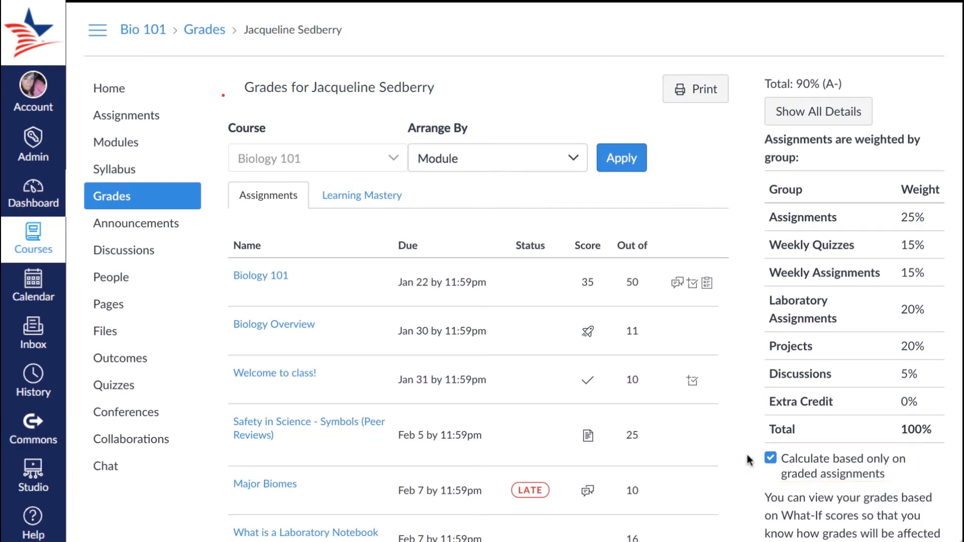
{"action": "left_click", "coordinate": [309, 428]}
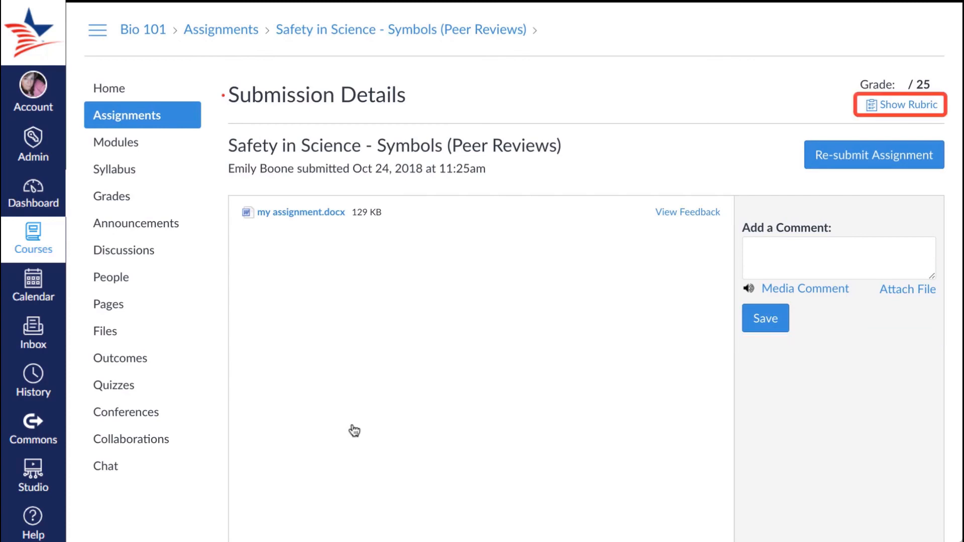
- Back on Grades, review the Course switcher's enrolled courses and keep Biology 101 selected
{"action": "left_click", "coordinate": [112, 196]}
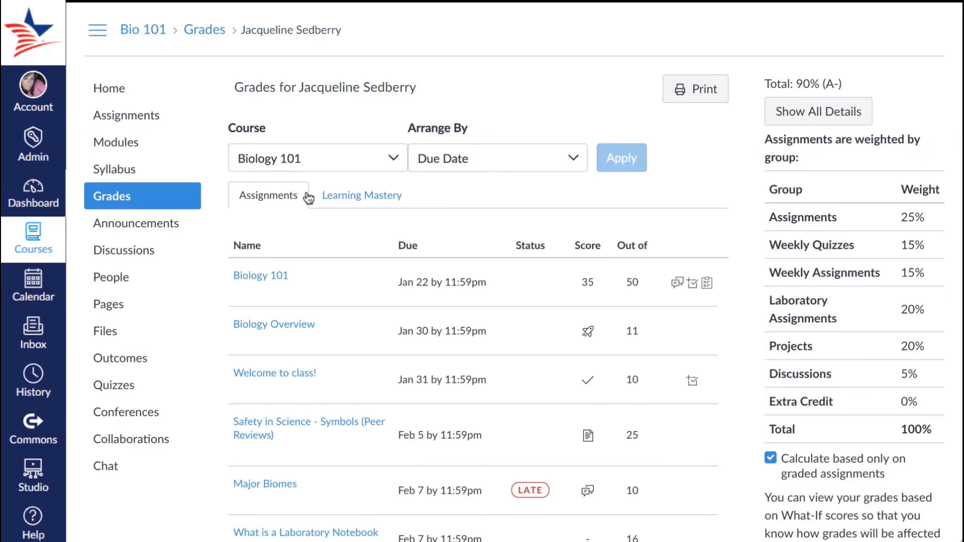
{"action": "left_click", "coordinate": [316, 158]}
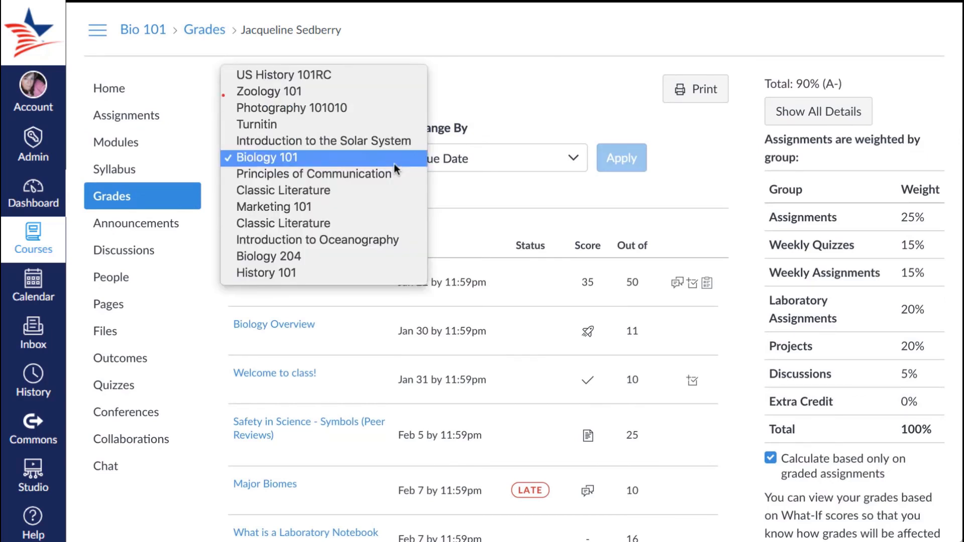
{"action": "left_click", "coordinate": [283, 158]}
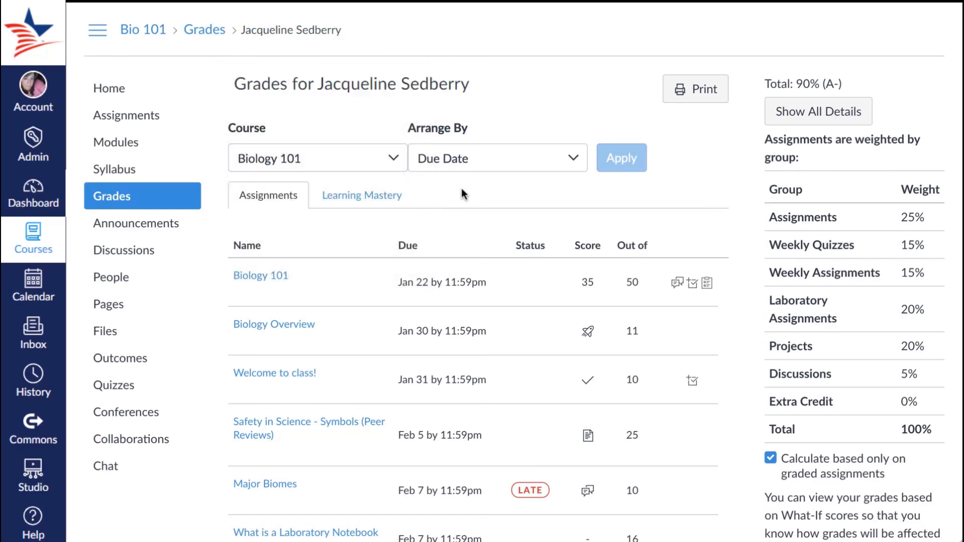